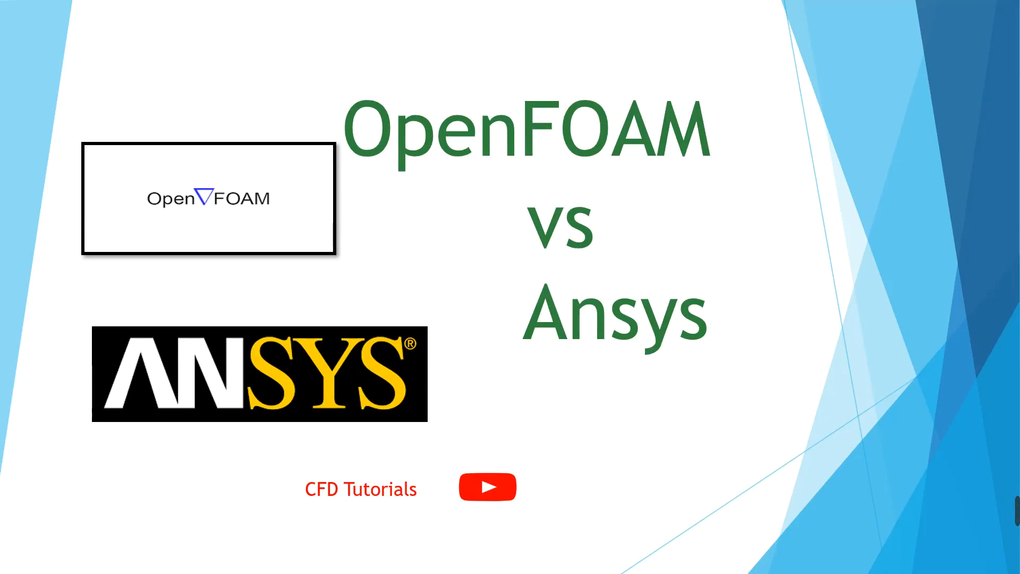
# Advance the slideshow to slide 1, the Operating System comparison (Ubuntu Linux vs Windows)
pyautogui.press('Right')
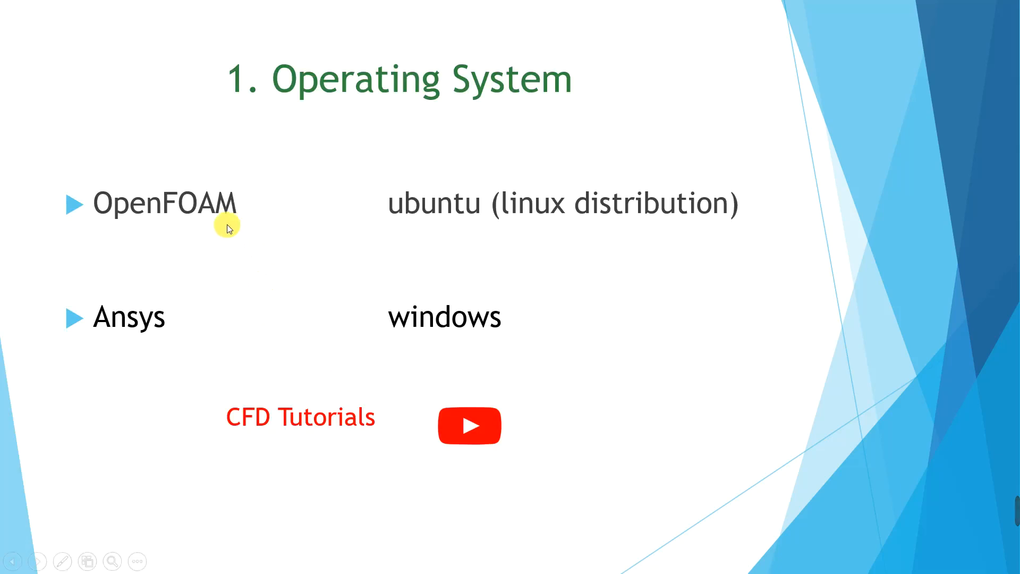
pyautogui.moveTo(408, 244)
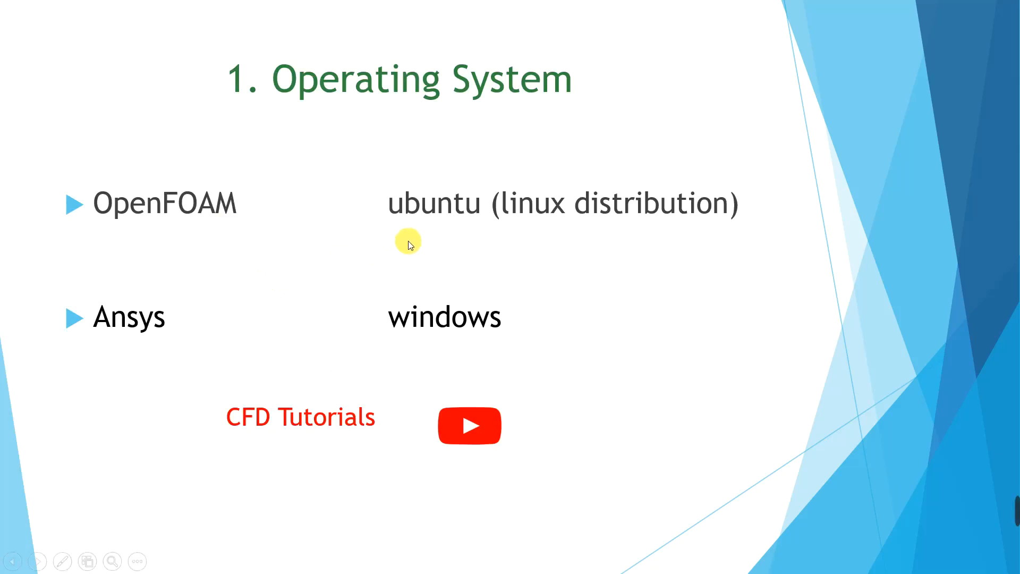
pyautogui.moveTo(426, 236)
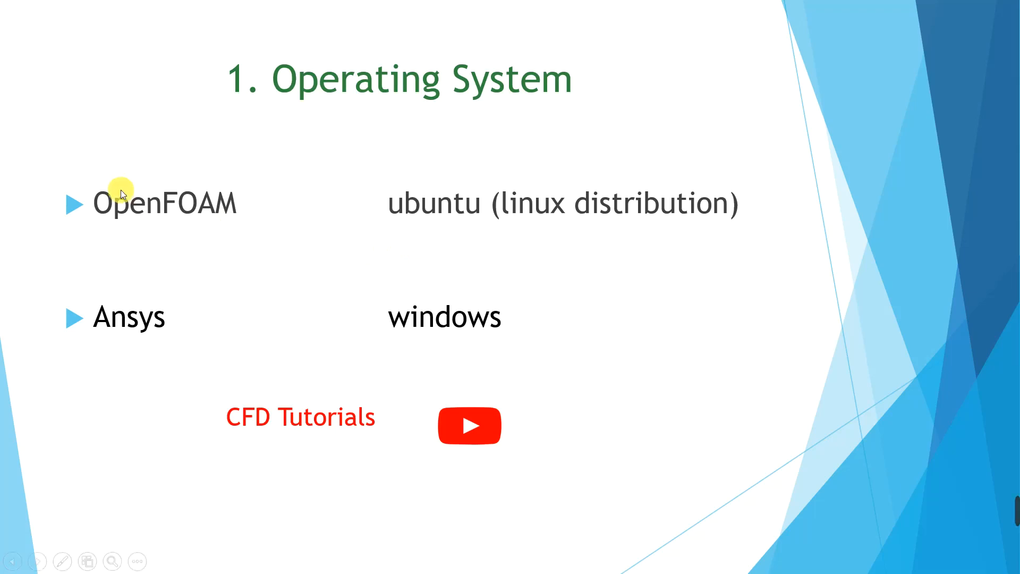
pyautogui.moveTo(178, 302)
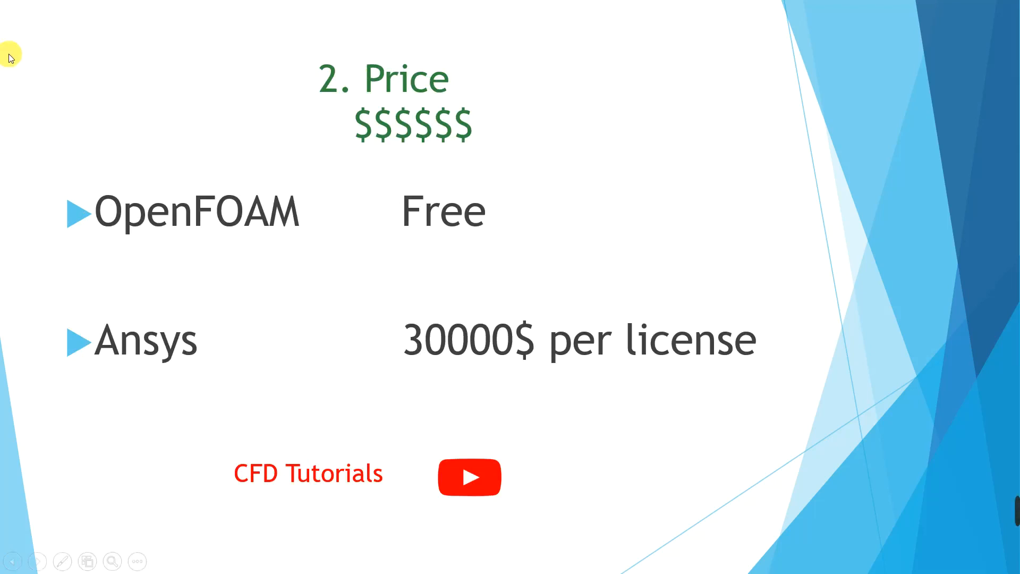
pyautogui.moveTo(207, 226)
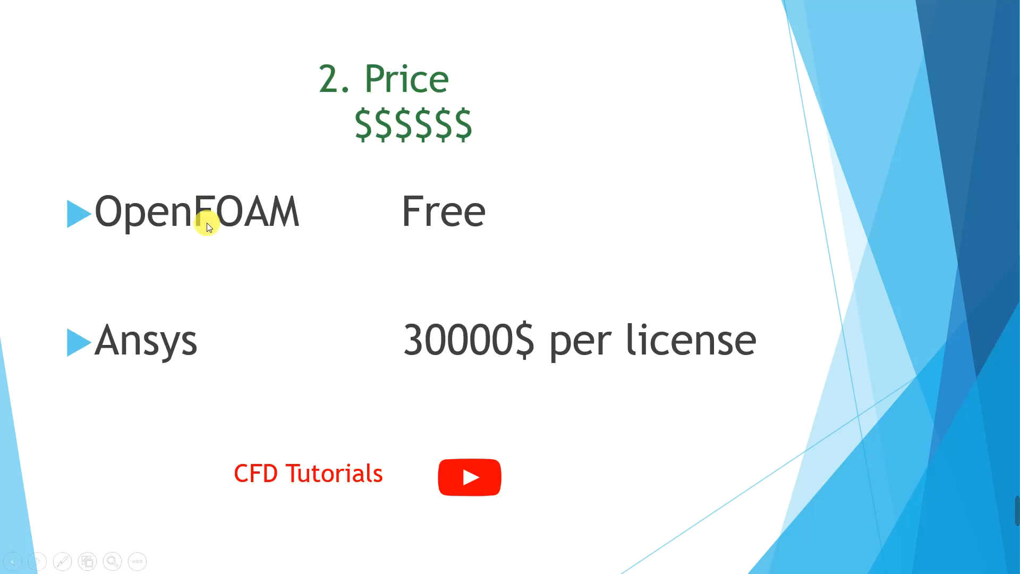
pyautogui.moveTo(311, 263)
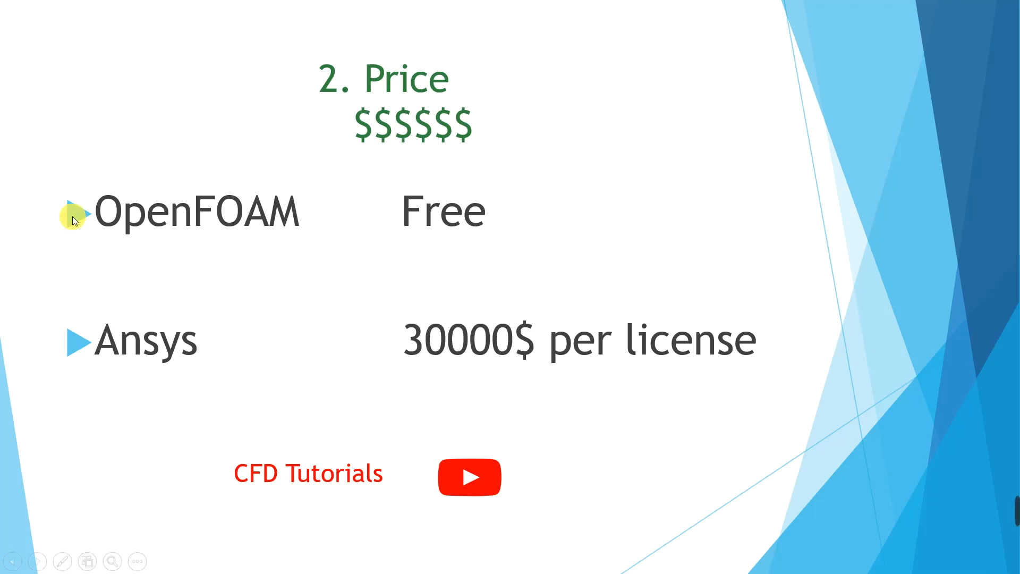
pyautogui.moveTo(321, 314)
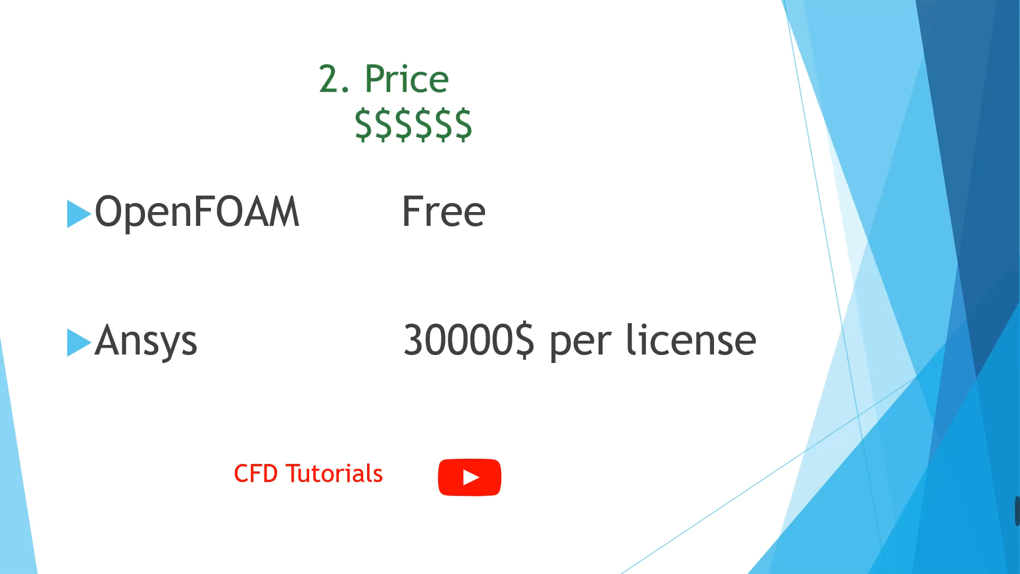
# Advance the slideshow to slide 3, the Source Code comparison (open vs closed source)
pyautogui.press('Right')
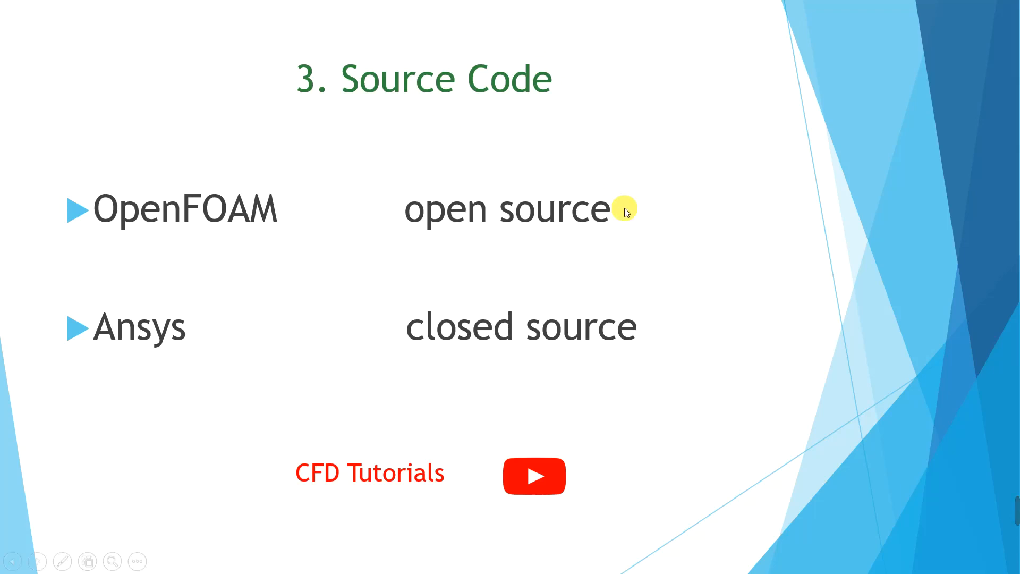
pyautogui.moveTo(640, 226)
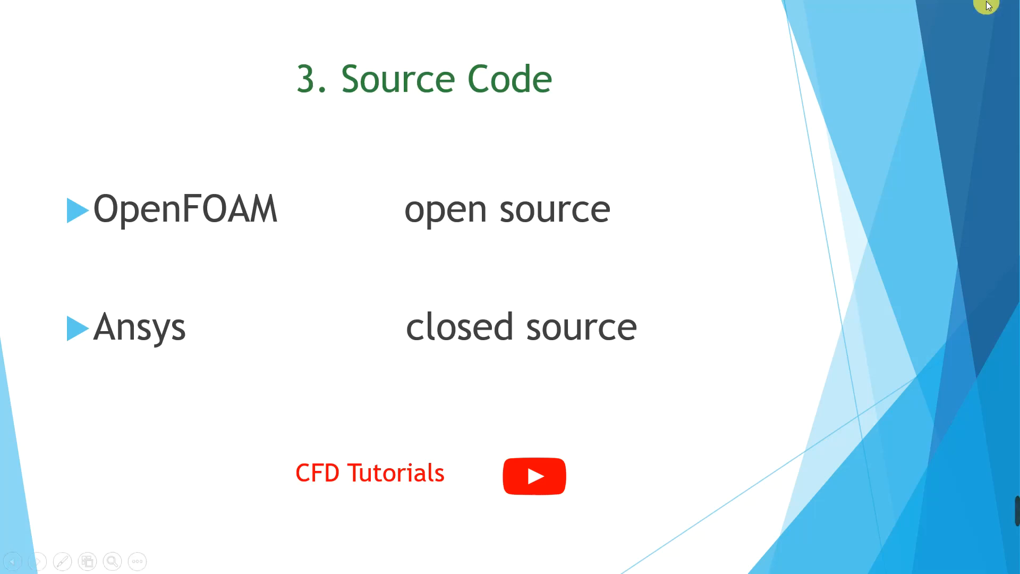
pyautogui.moveTo(567, 237)
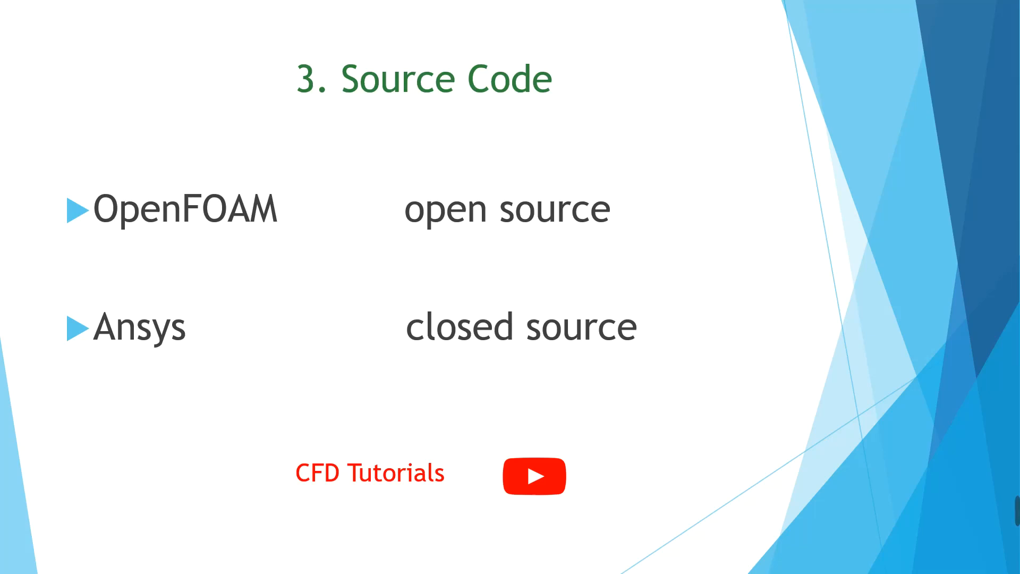
# Advance the slideshow to slide 4, the Geometry comparison (simple vs complicated geometry)
pyautogui.press('Right')
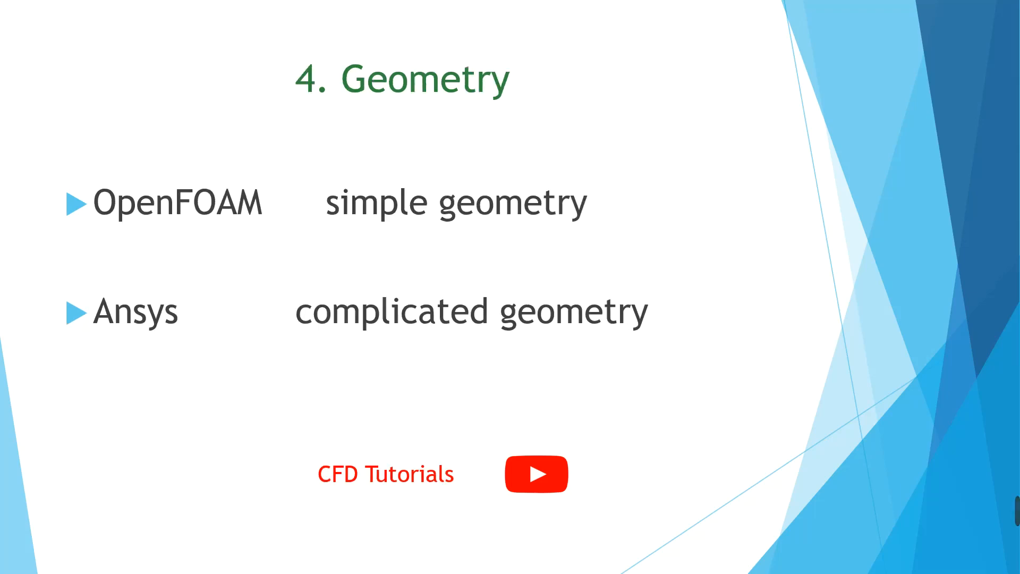
pyautogui.moveTo(3, 136)
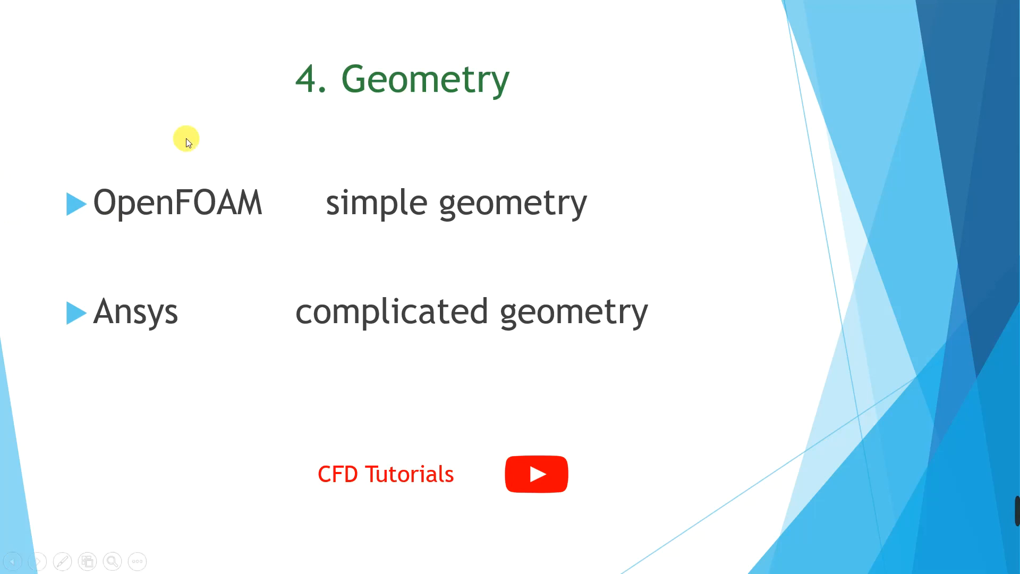
pyautogui.moveTo(376, 232)
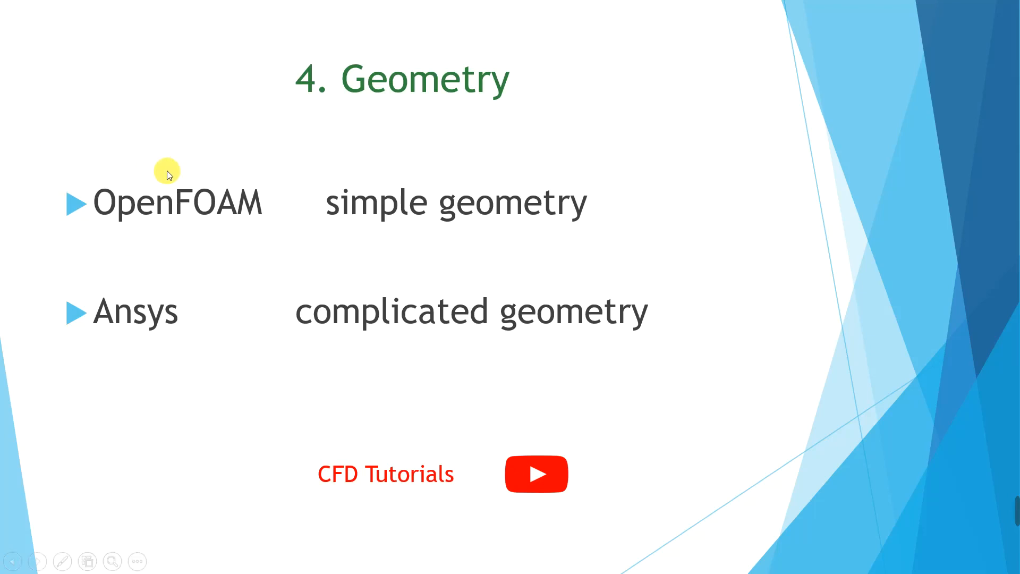
pyautogui.moveTo(356, 239)
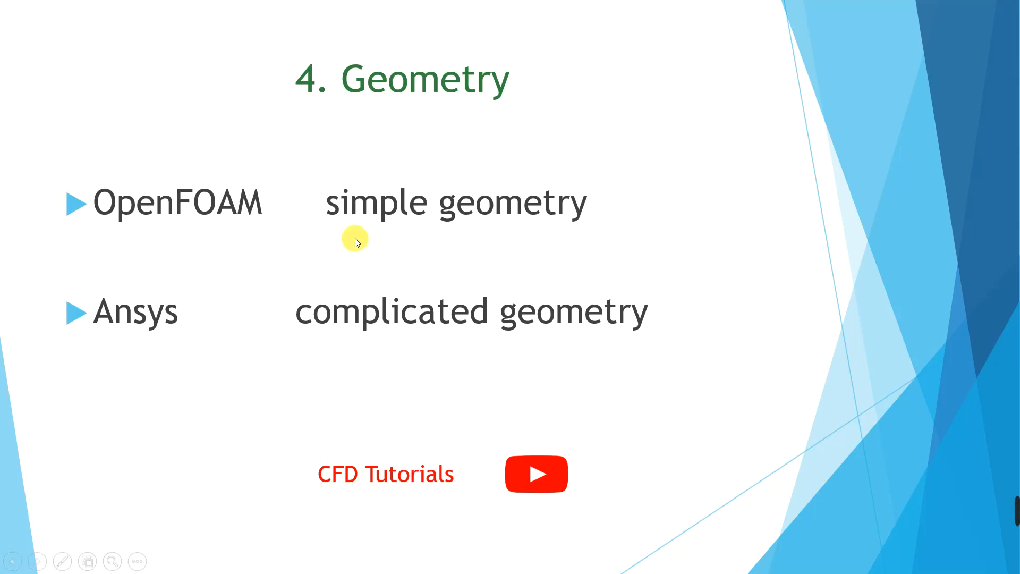